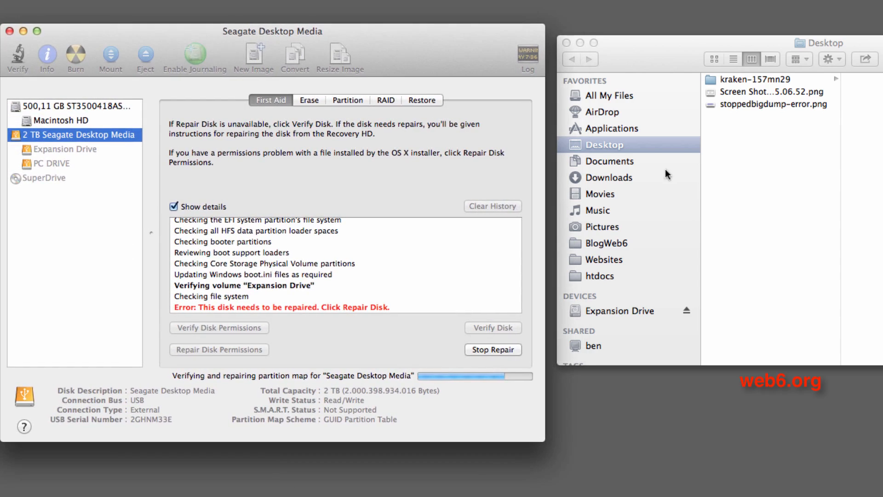
mouse_move(782, 314)
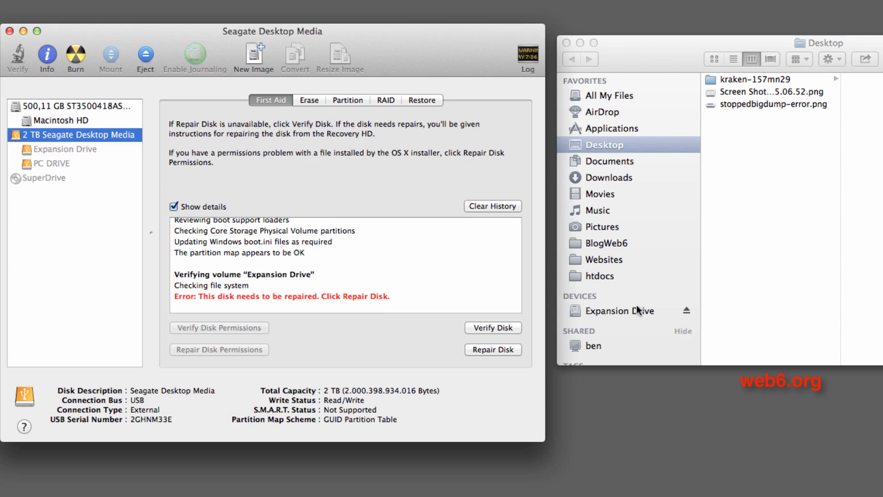
- Repair the 2 TB Seagate Desktop Media drive and check the PC DRIVE partition's details
click(74, 134)
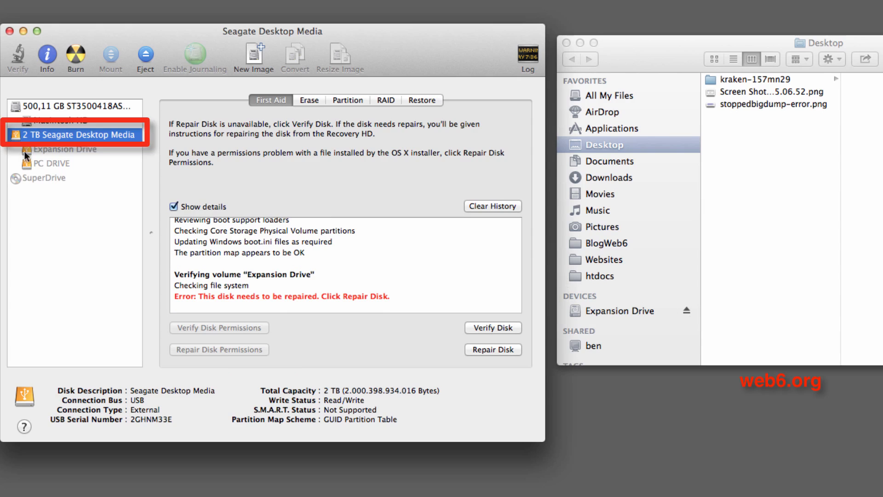
mouse_move(440, 324)
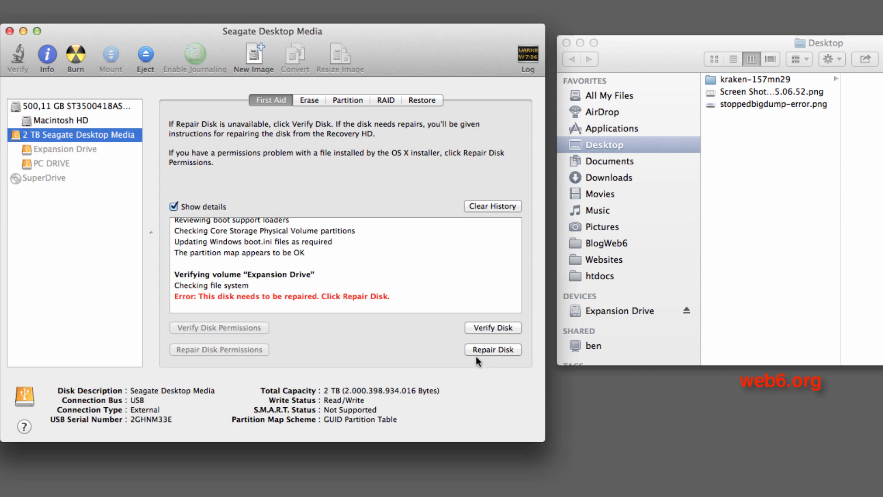
click(492, 350)
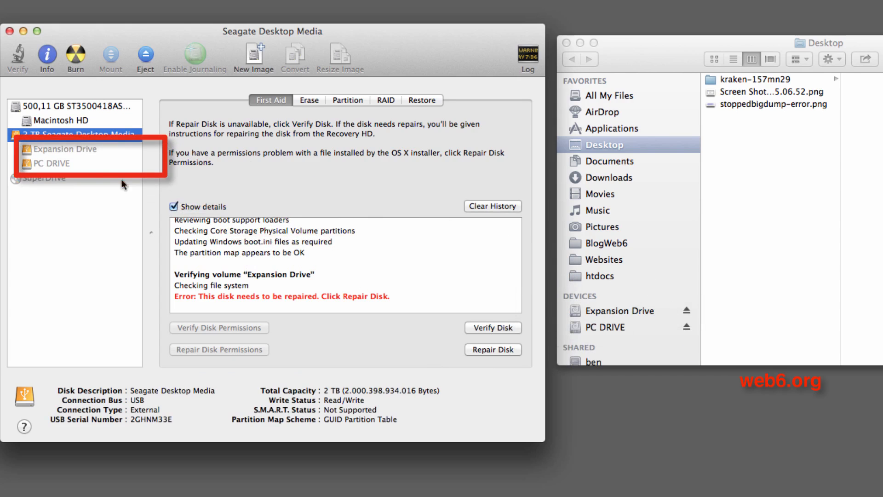
click(55, 164)
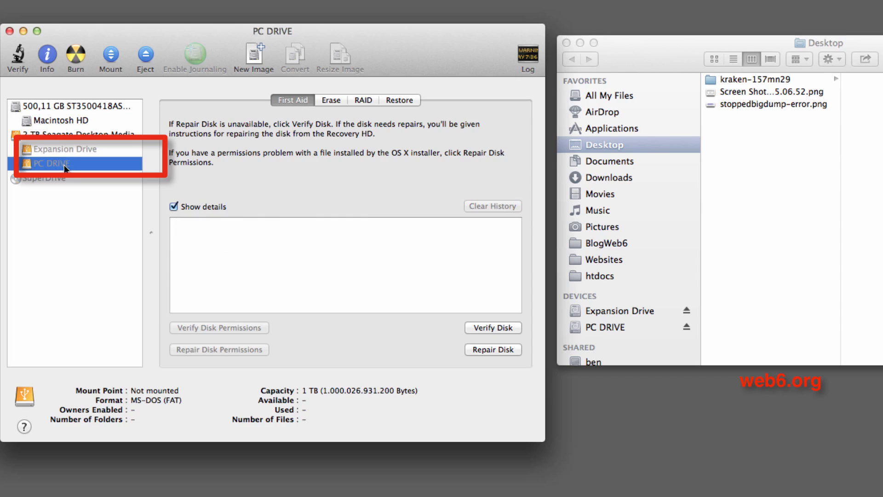
click(74, 134)
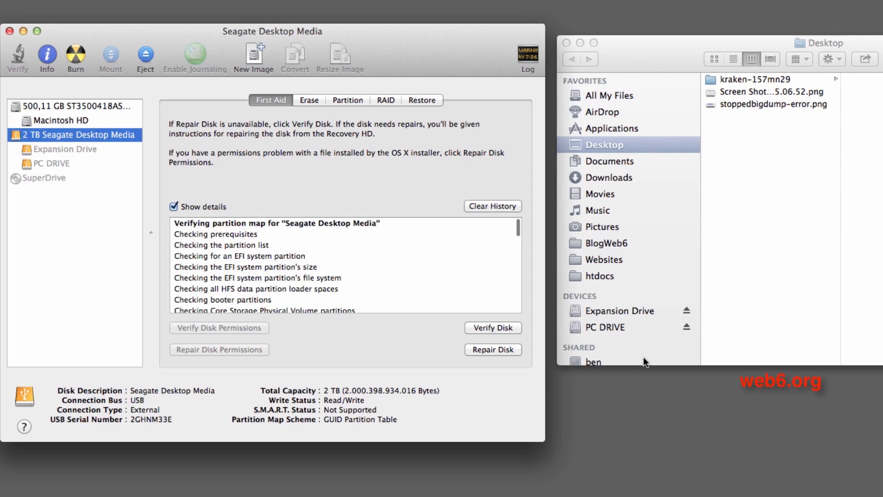
mouse_move(602, 335)
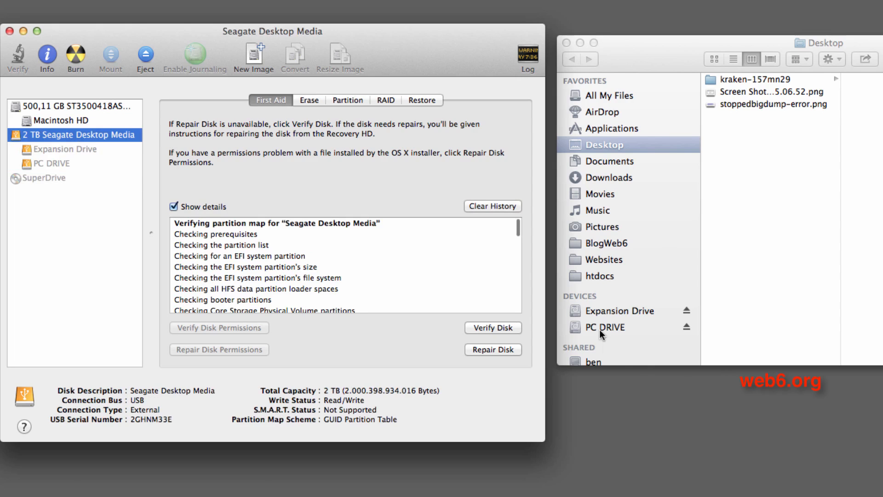
mouse_move(635, 311)
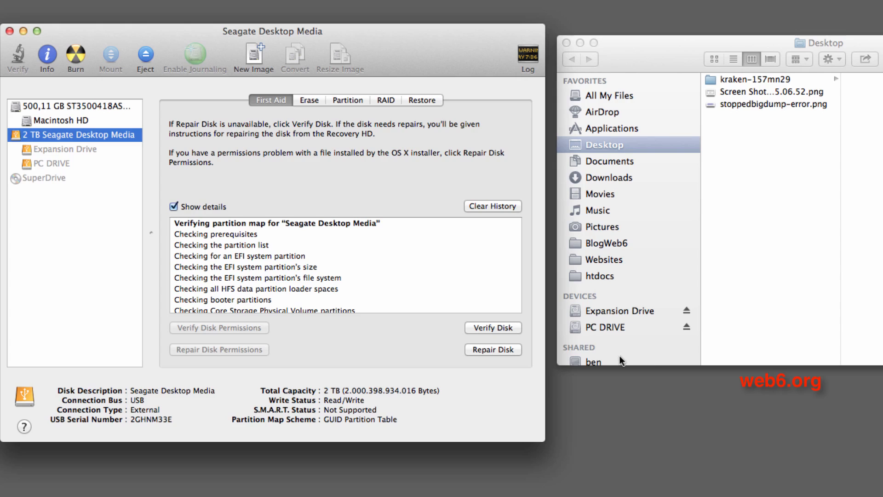
mouse_move(575, 327)
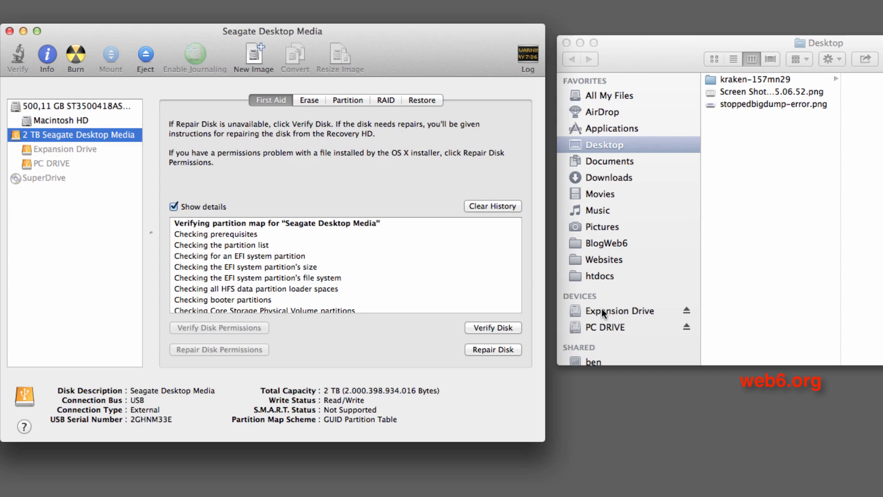
mouse_move(683, 335)
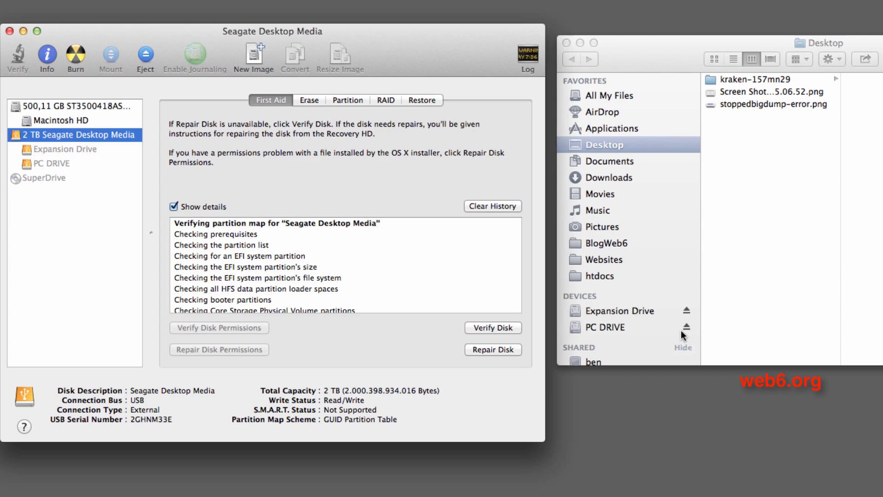
mouse_move(655, 347)
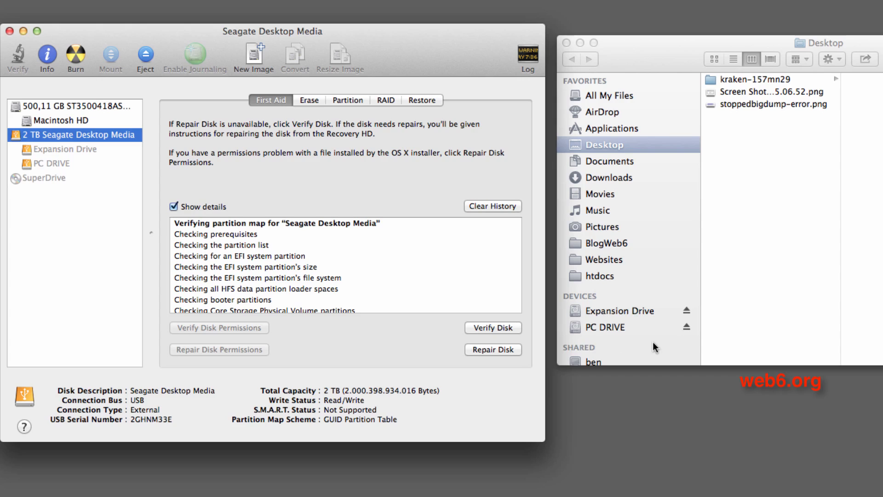
mouse_move(607, 327)
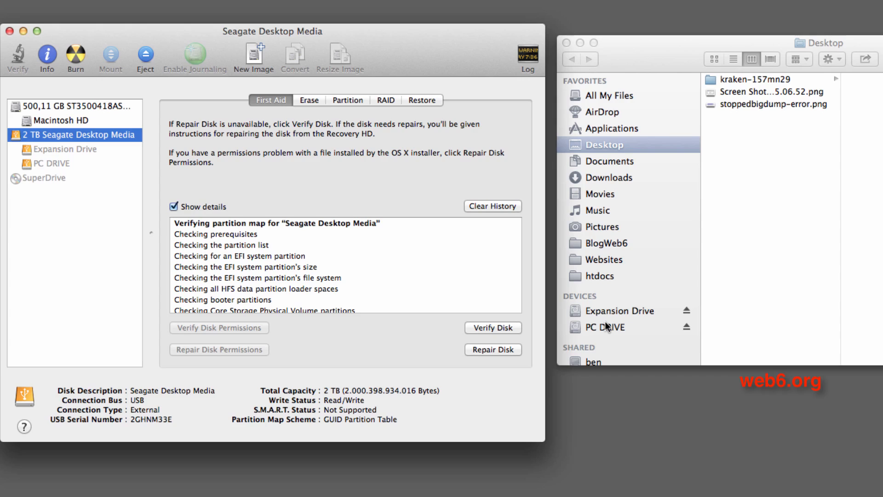
mouse_move(626, 322)
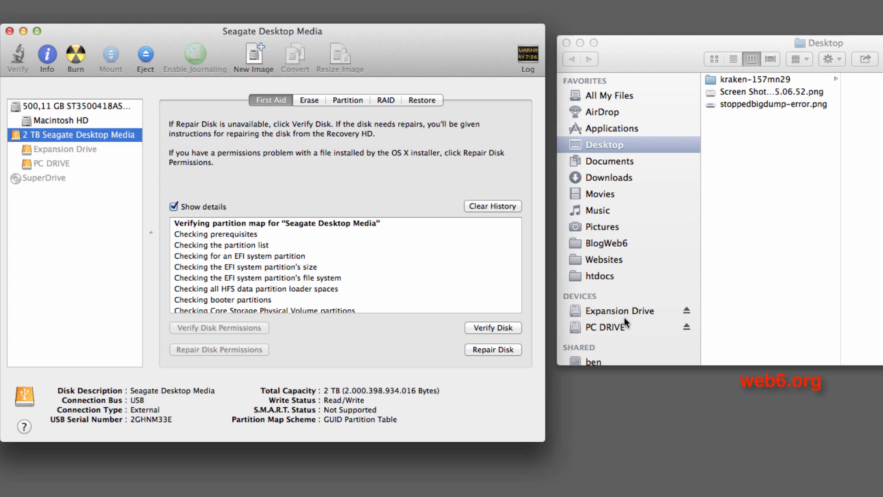